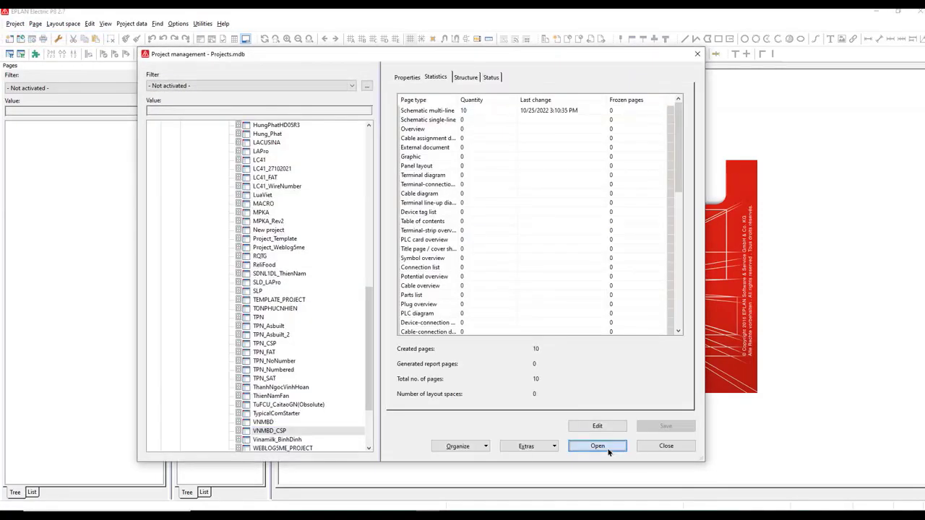
After the archived-project warning on VNMBD_CSP, start Restore and scroll to VNMBD_CSP.zw1.
{"action": "left_click", "coordinate": [597, 446]}
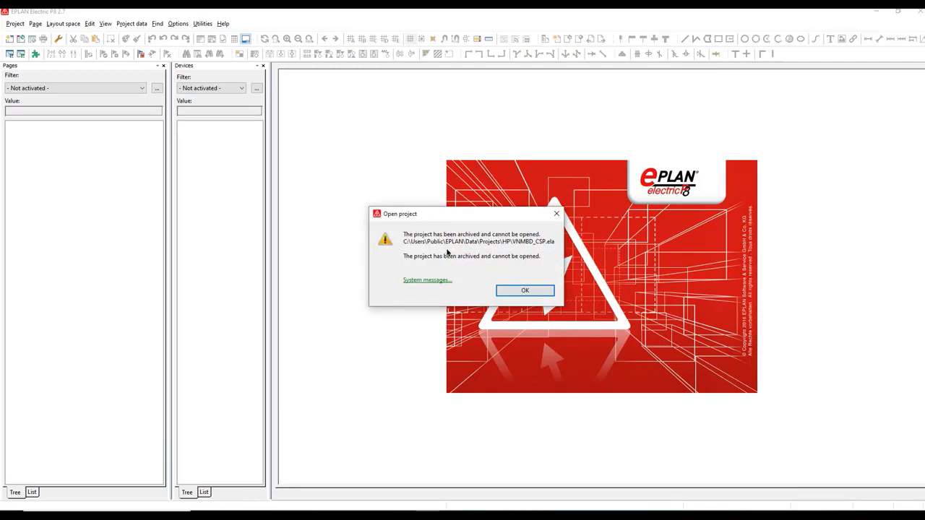
{"action": "left_click", "coordinate": [525, 290]}
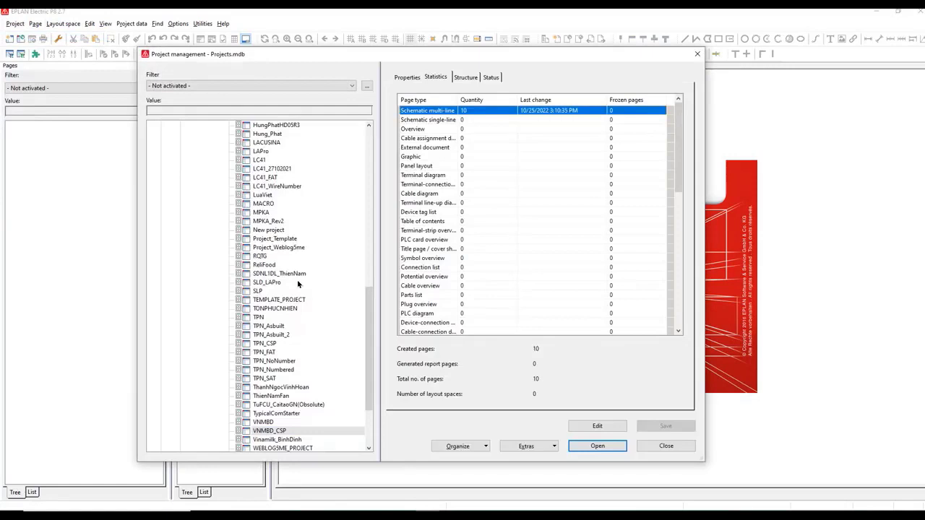
{"action": "right_click", "coordinate": [270, 430]}
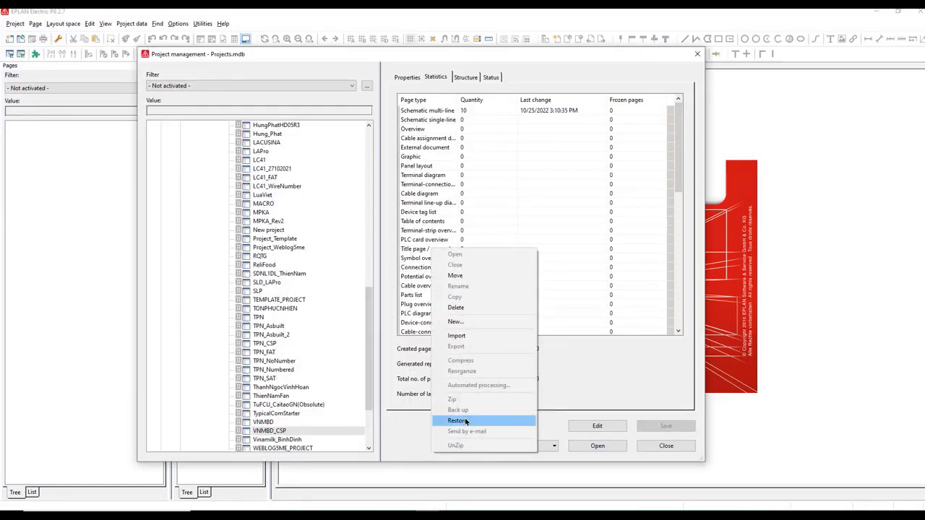
{"action": "left_click", "coordinate": [458, 421]}
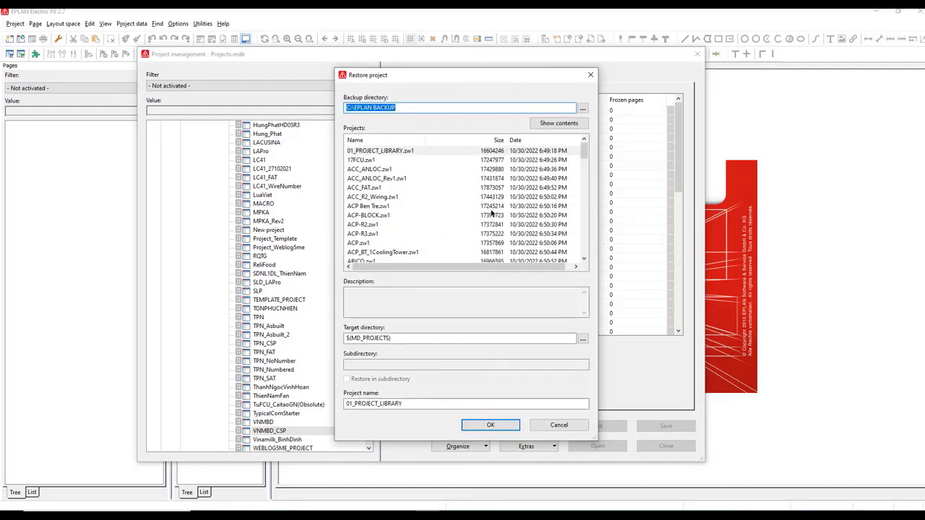
{"action": "scroll", "scroll_direction": "down", "scroll_amount": 3}
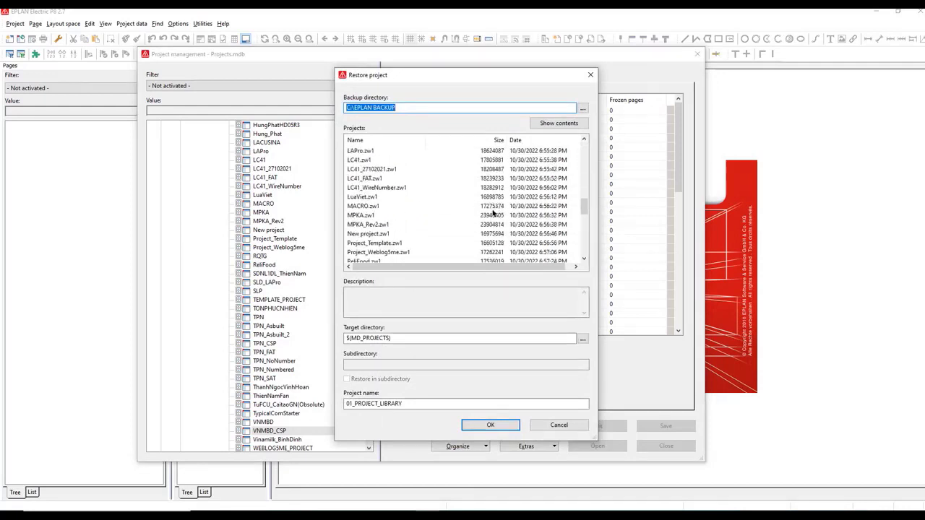
{"action": "scroll", "scroll_direction": "down", "scroll_amount": 3}
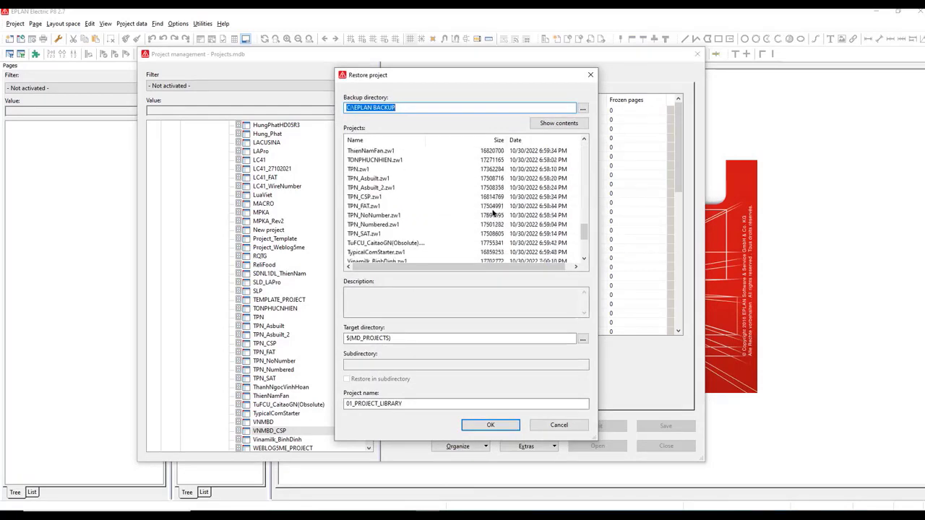
{"action": "scroll", "scroll_direction": "down", "scroll_amount": 3}
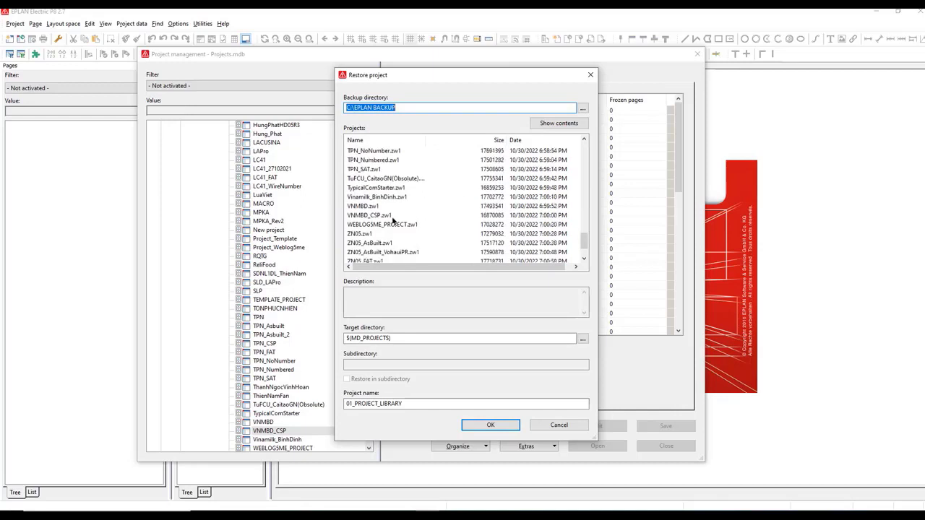
Restore VNMBD_CSP.zw1 with target directory D:\Eplan\AricoProject.
{"action": "left_click", "coordinate": [370, 215]}
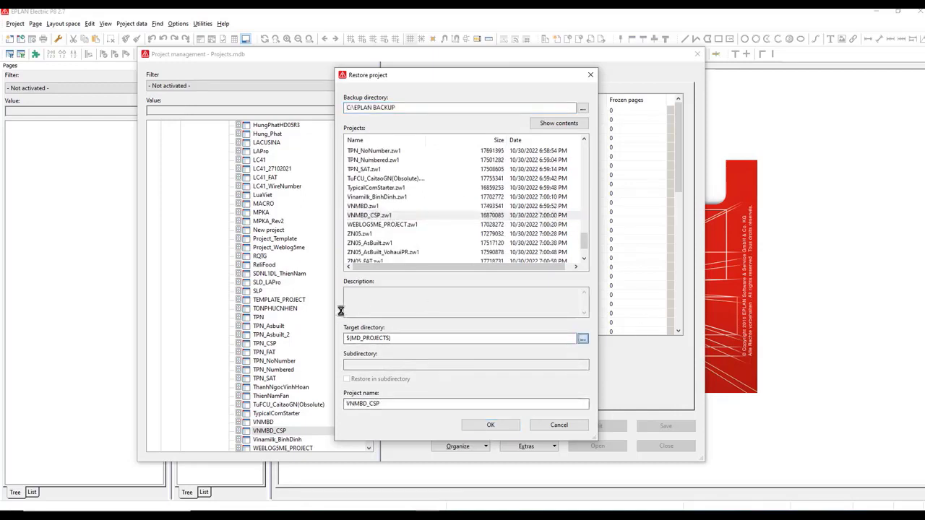
{"action": "left_click", "coordinate": [583, 338]}
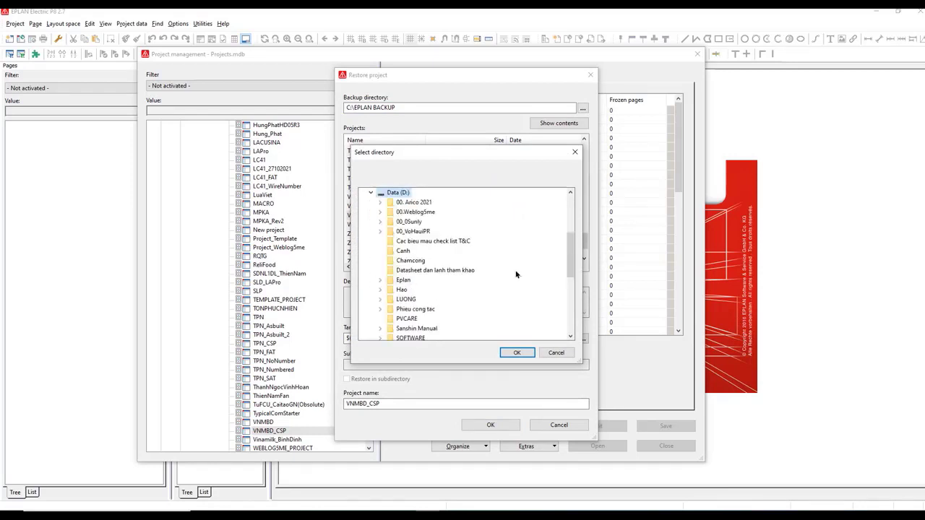
{"action": "scroll", "scroll_direction": "down", "scroll_amount": 3}
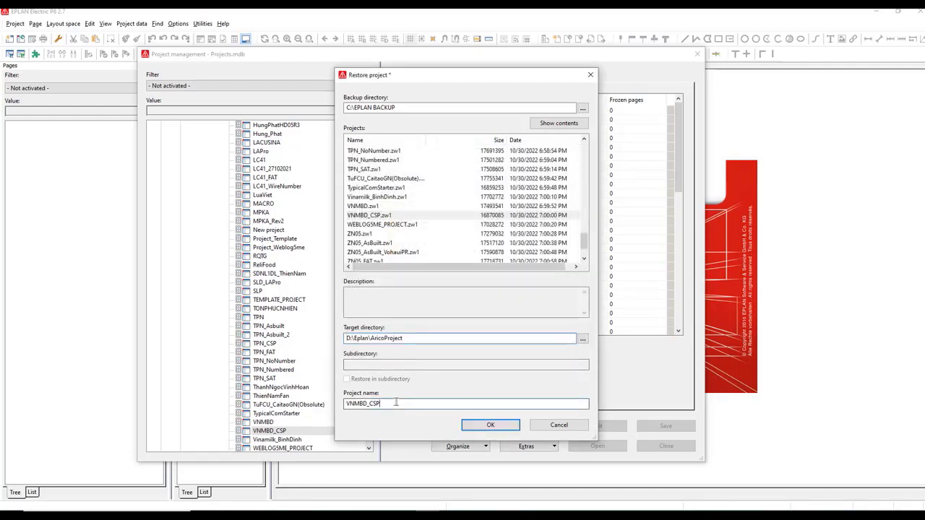
{"action": "left_click", "coordinate": [490, 425]}
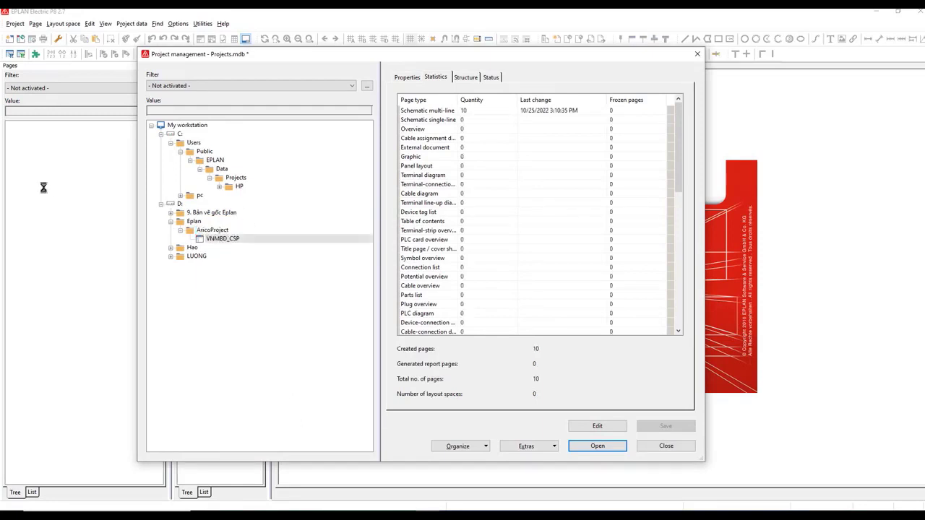
Open the restored VNMBD_CSP project from D:\Eplan\AricoProject.
{"action": "left_click", "coordinate": [598, 446]}
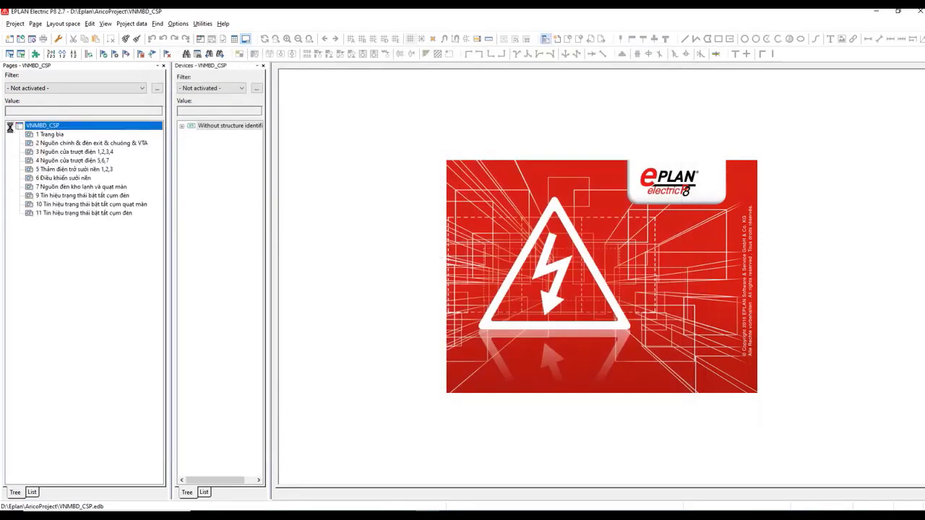